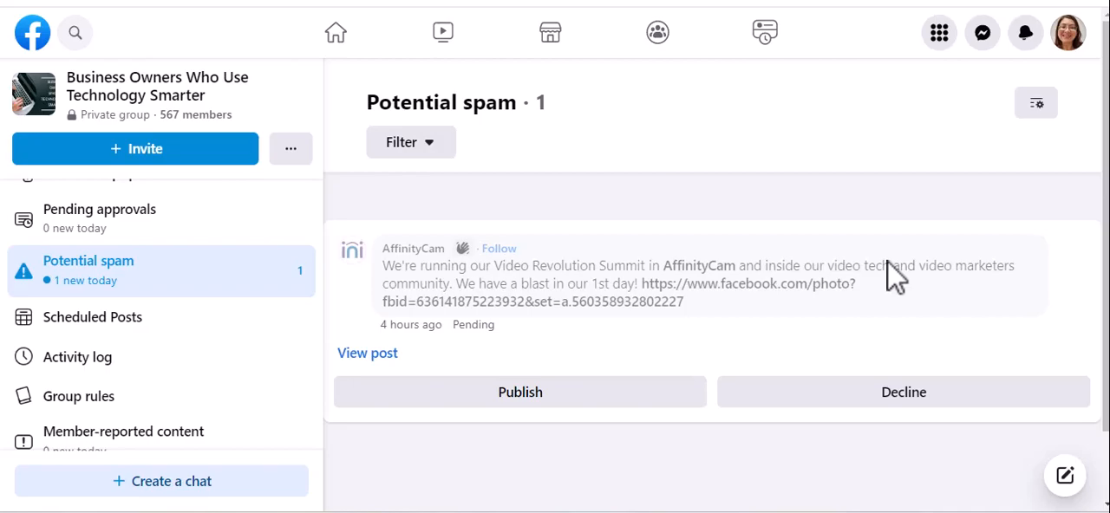
pyautogui.moveTo(541, 139)
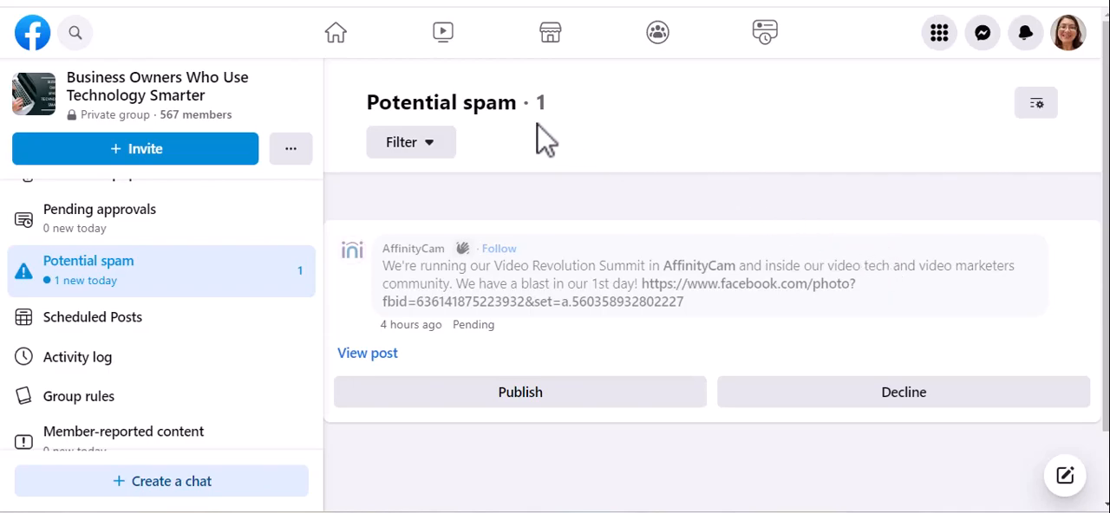
pyautogui.moveTo(511, 130)
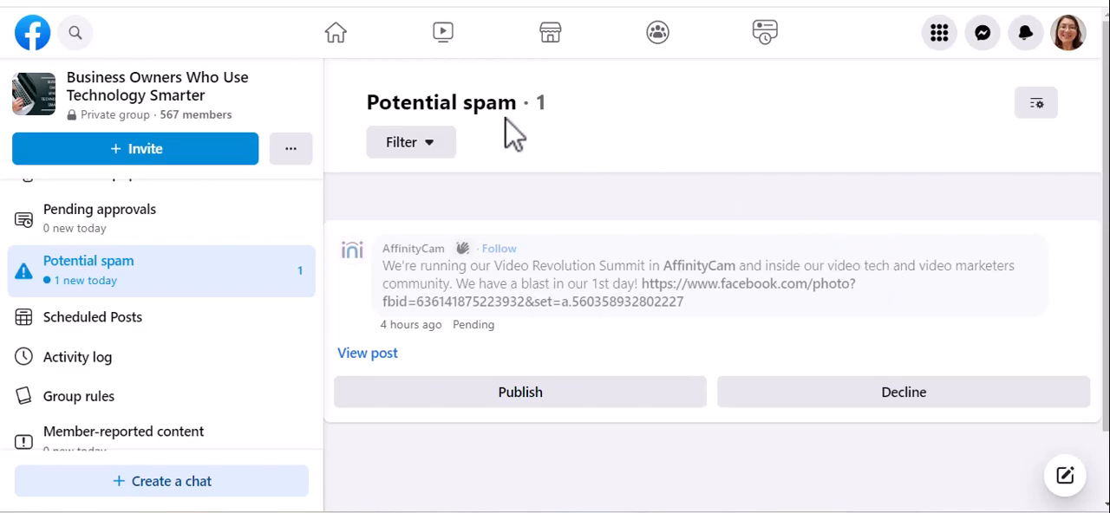
pyautogui.moveTo(425, 118)
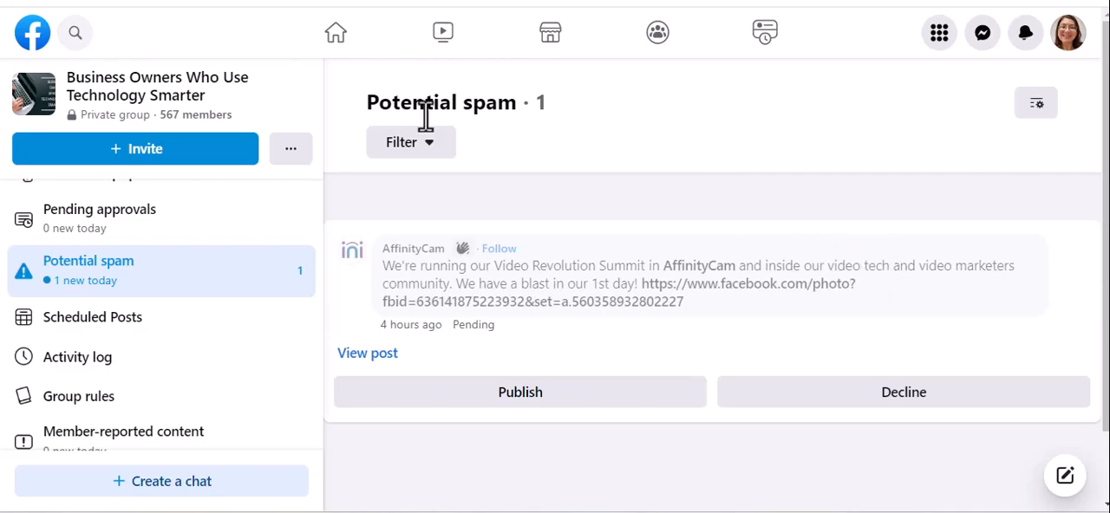
pyautogui.moveTo(380, 309)
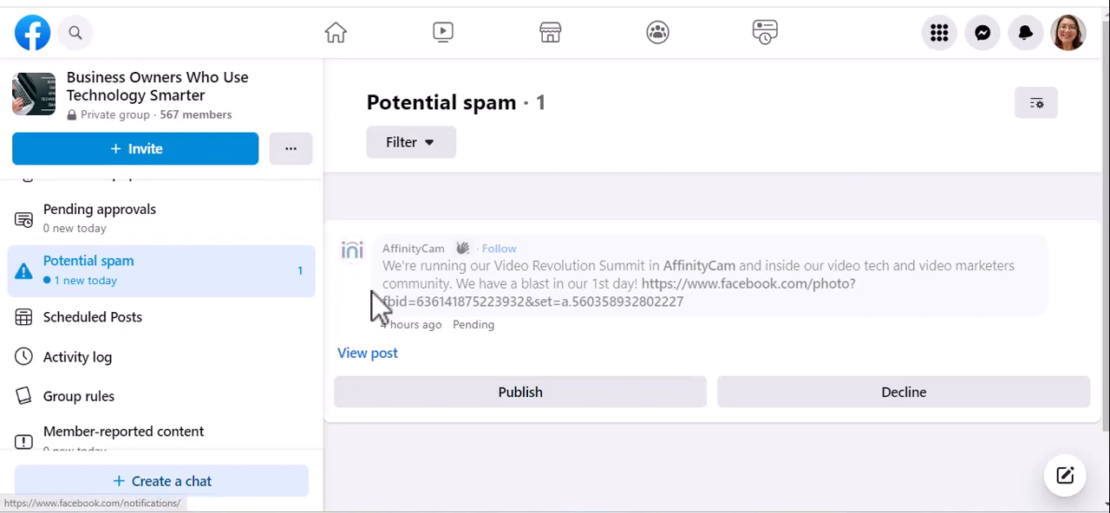
pyautogui.moveTo(771, 245)
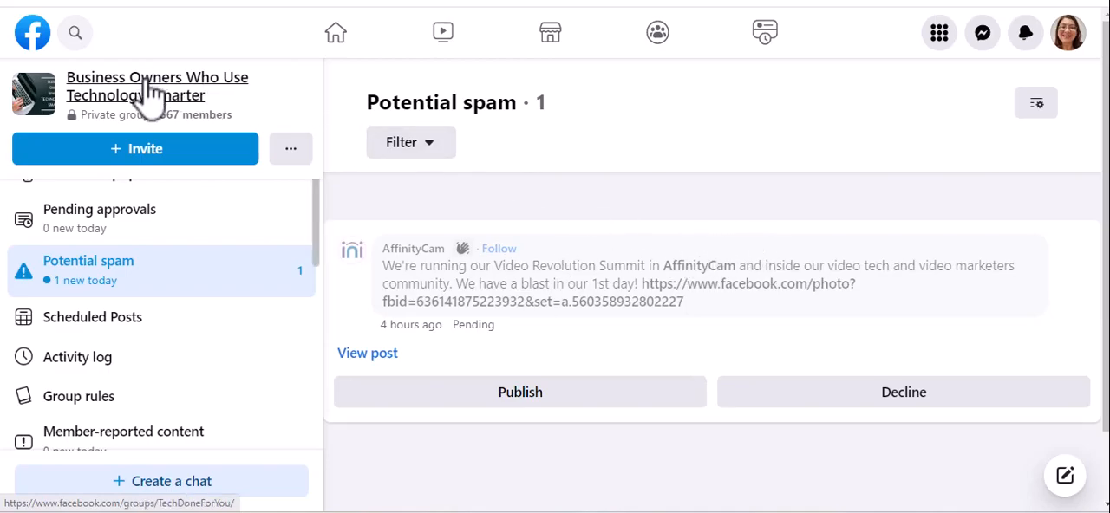
pyautogui.moveTo(299, 142)
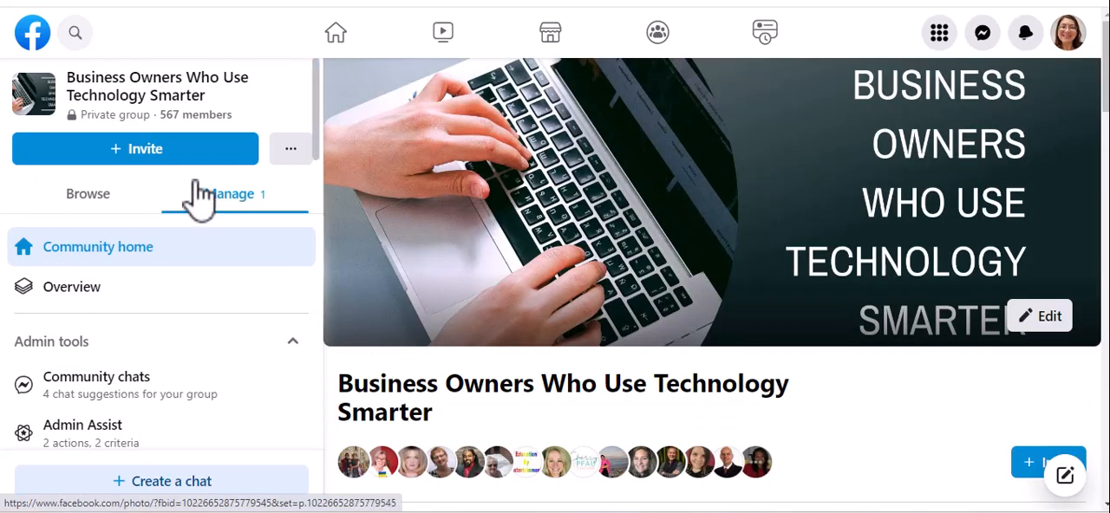
# Step: Publish the flagged AffinityCam post from the Potential spam queue, leaving the queue empty
pyautogui.scroll(-3)
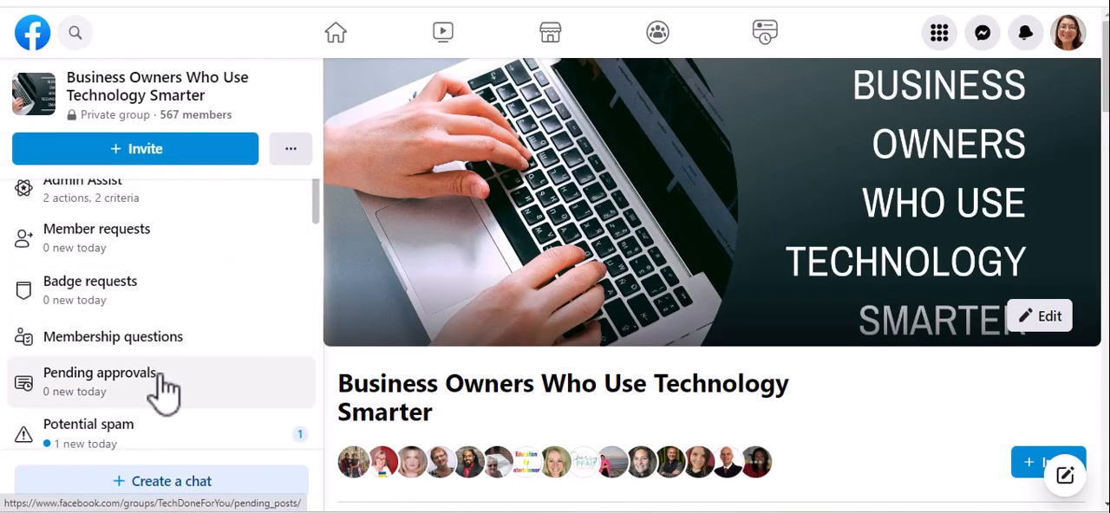
pyautogui.scroll(-3)
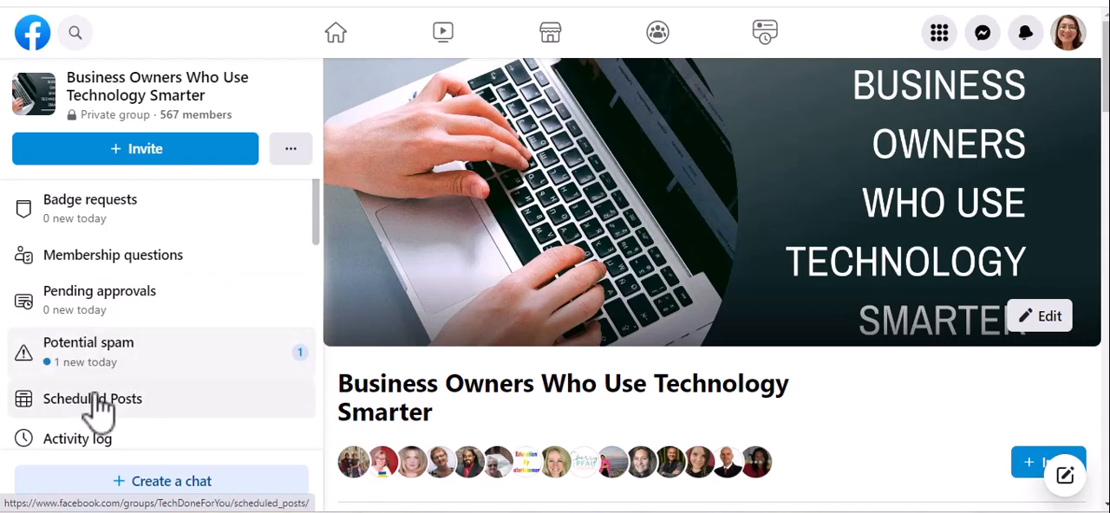
pyautogui.moveTo(101, 354)
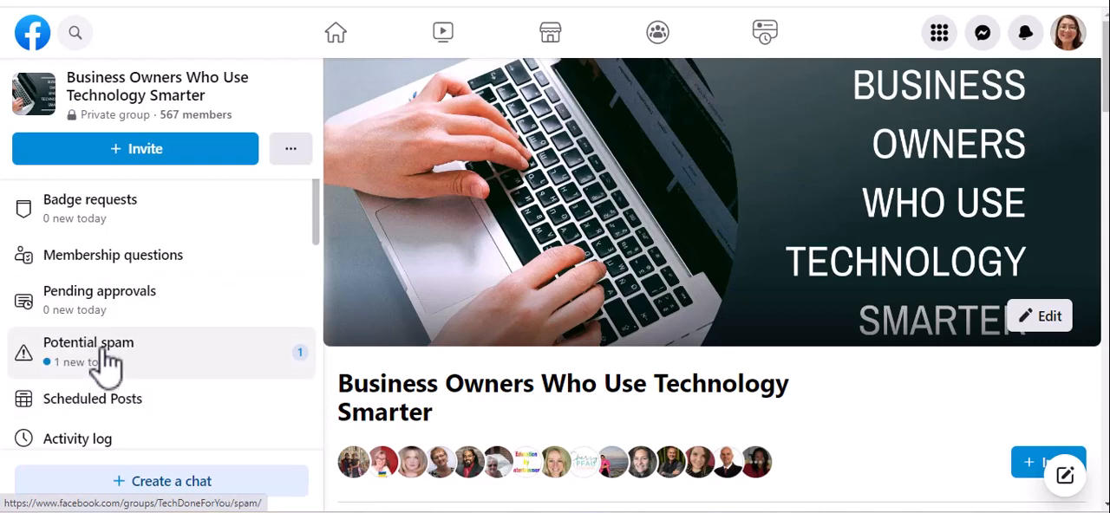
pyautogui.click(86, 350)
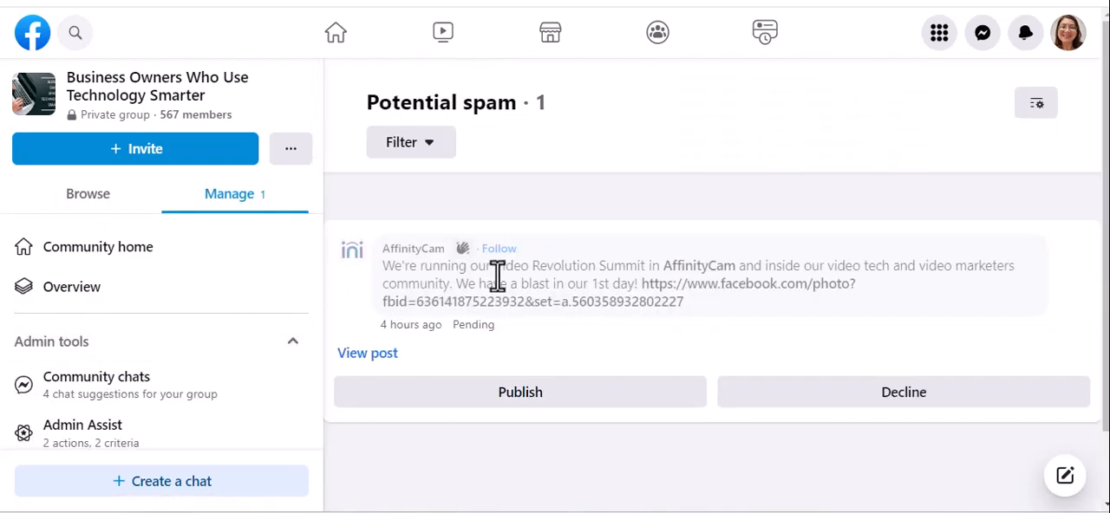
pyautogui.moveTo(484, 277)
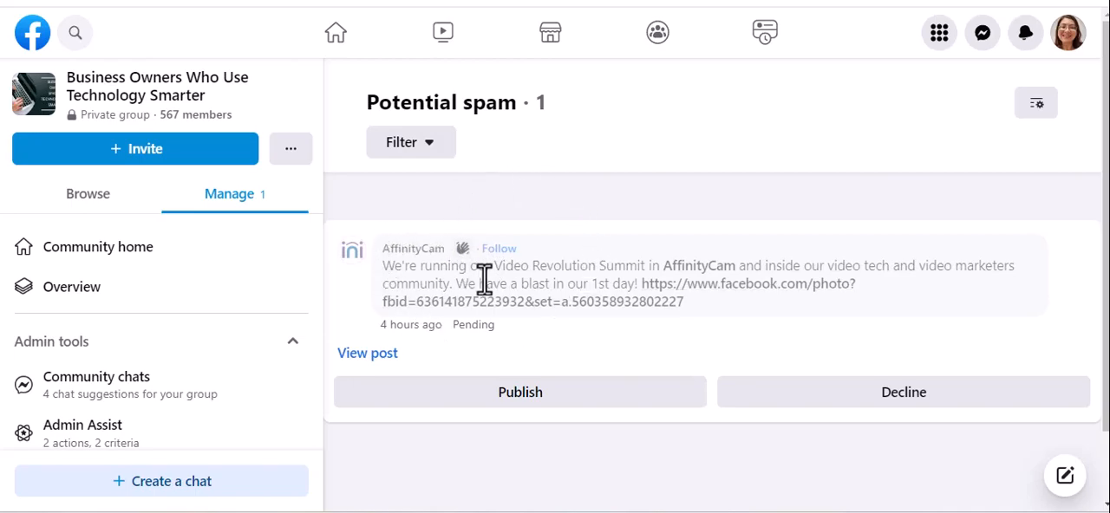
pyautogui.moveTo(694, 269)
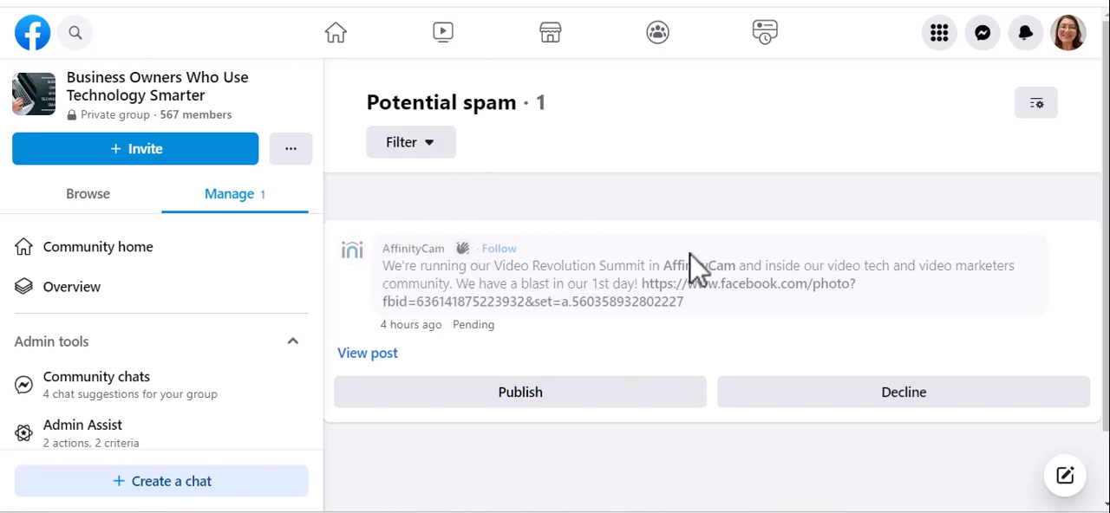
pyautogui.moveTo(699, 265)
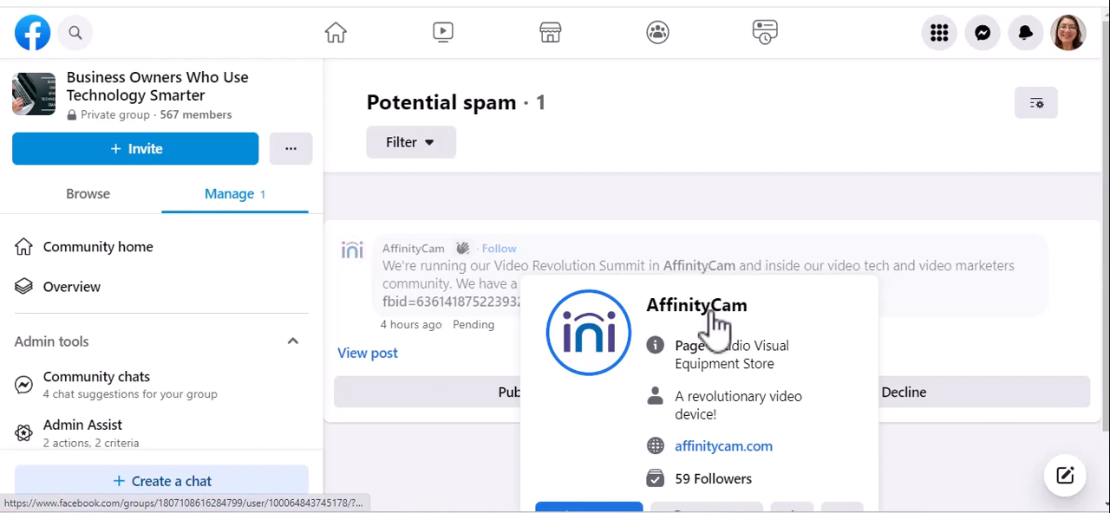
pyautogui.moveTo(759, 240)
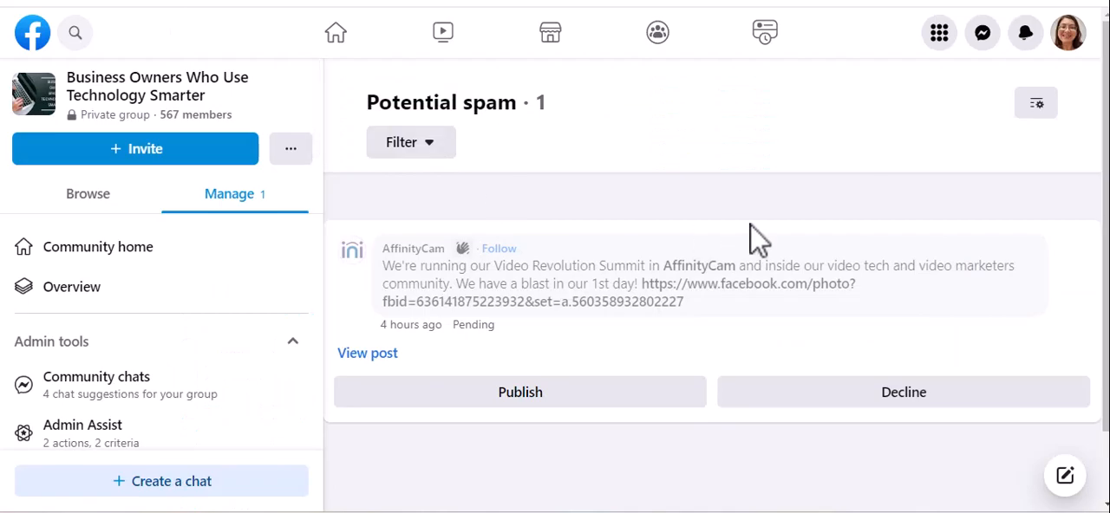
pyautogui.scroll(-3)
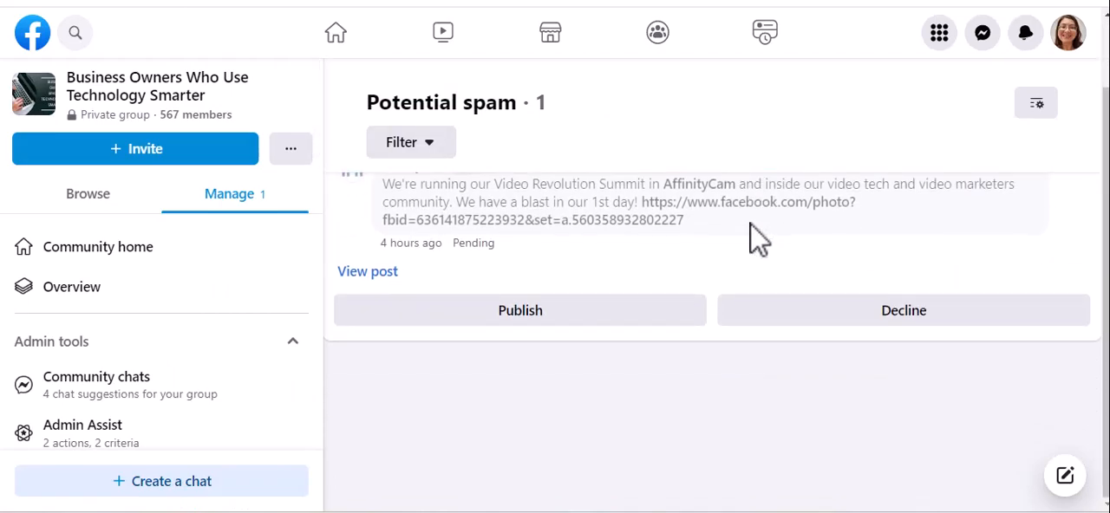
pyautogui.click(520, 310)
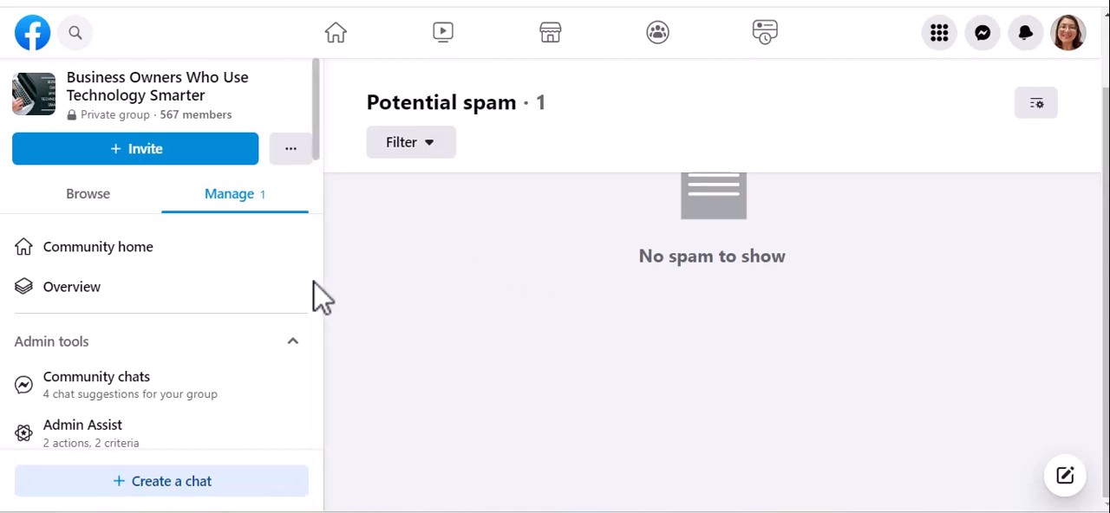
pyautogui.moveTo(425, 269)
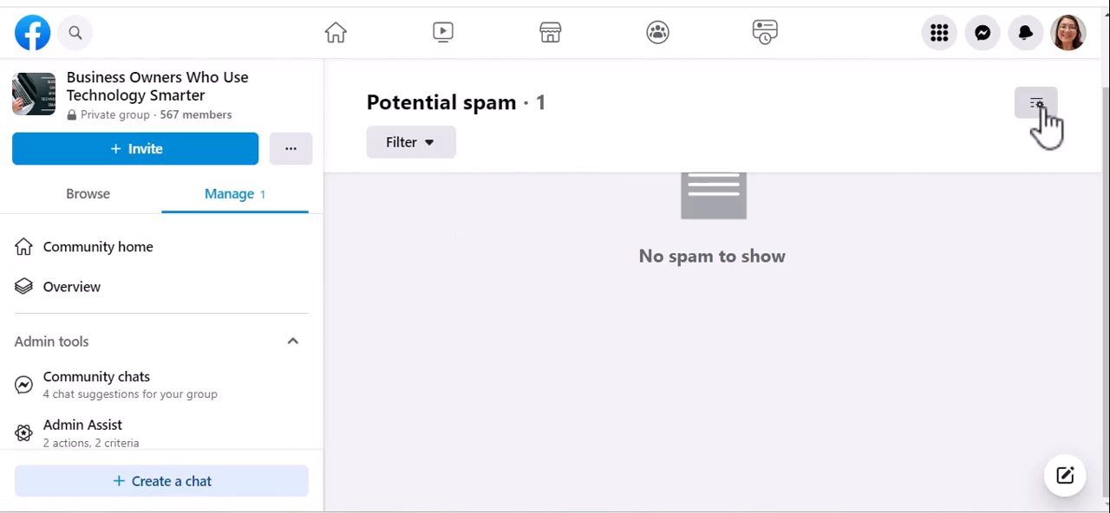
# Step: Uncheck Comments in the group's spam detection settings, keeping Posts checked
pyautogui.click(1036, 104)
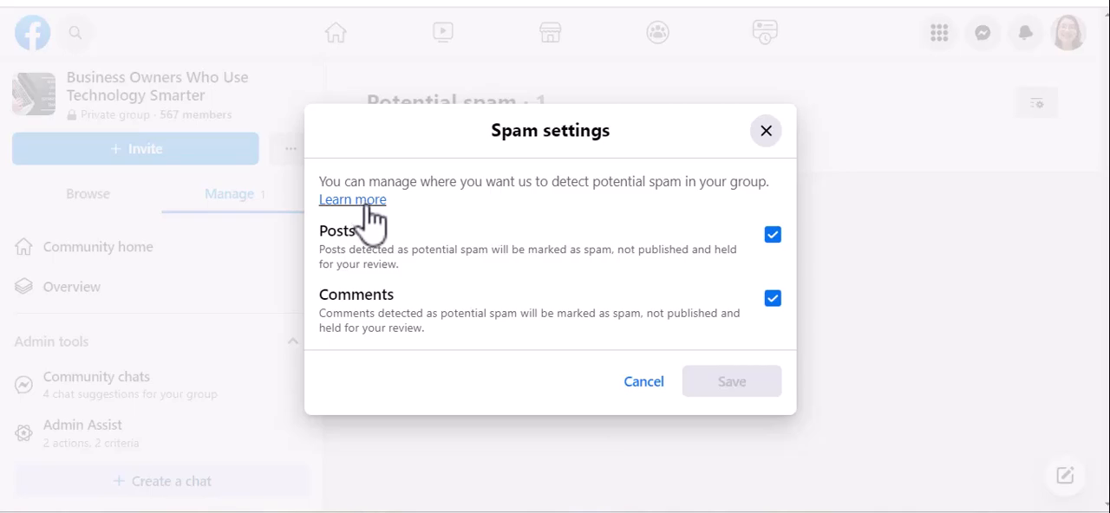
pyautogui.moveTo(506, 227)
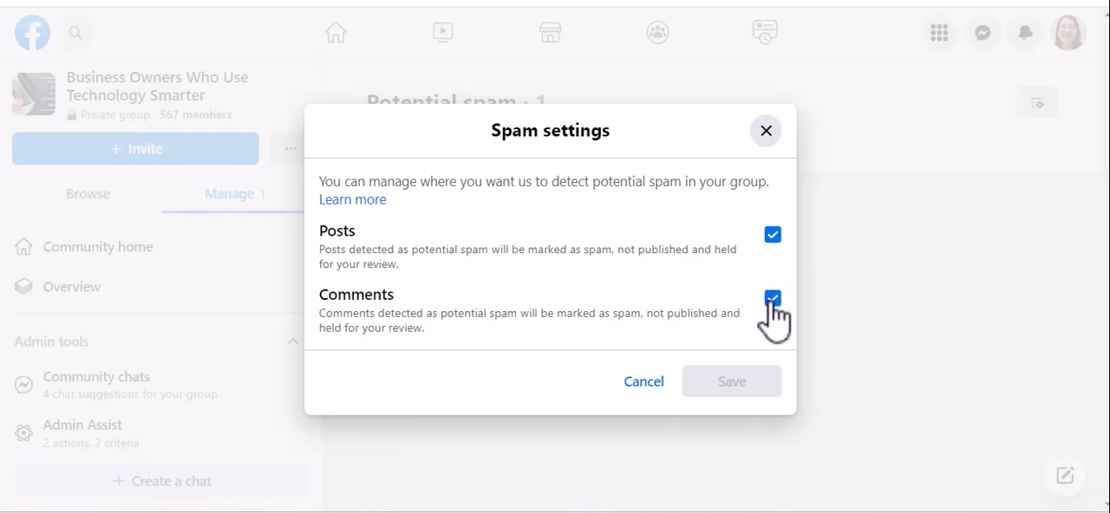
pyautogui.click(772, 299)
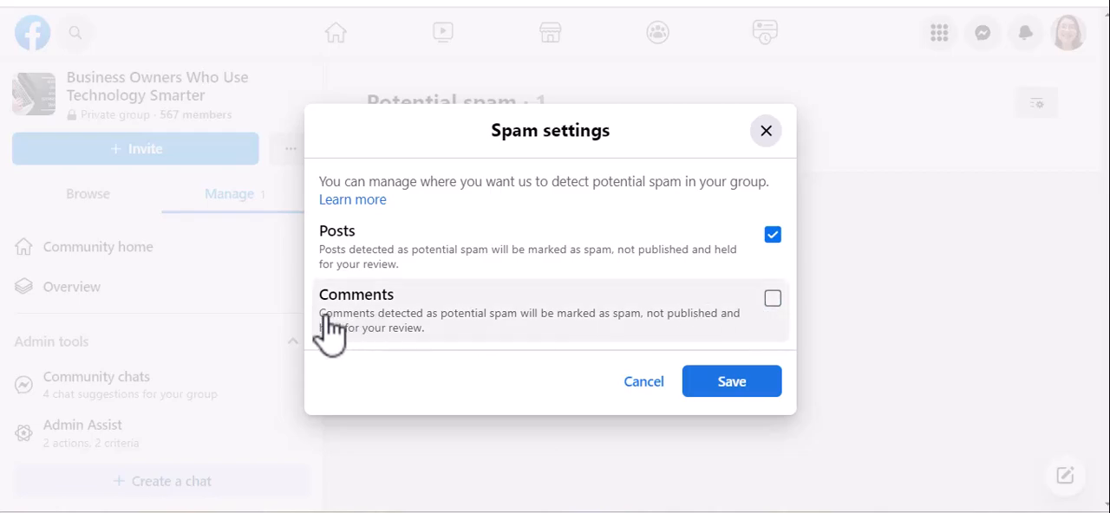
pyautogui.moveTo(760, 338)
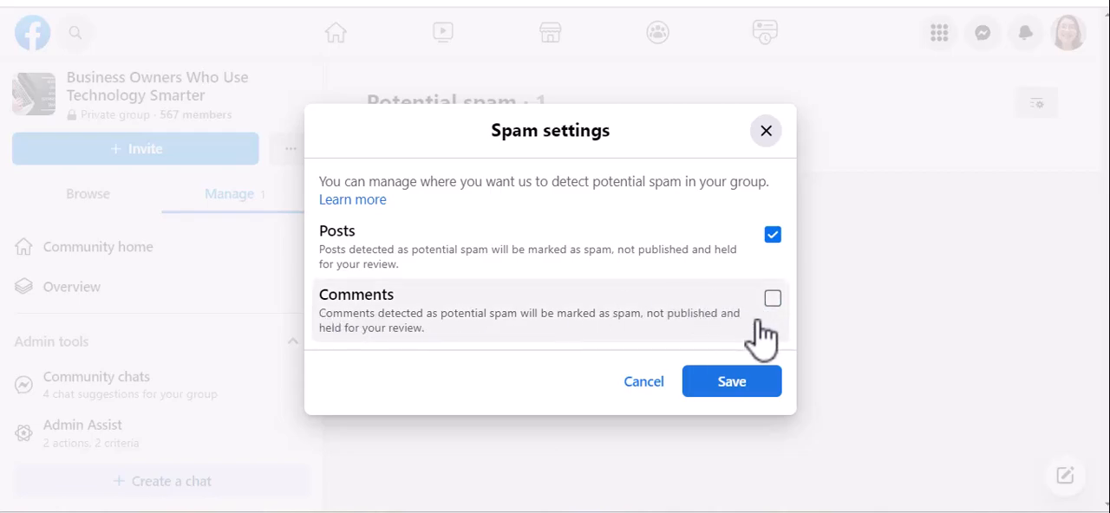
pyautogui.moveTo(729, 343)
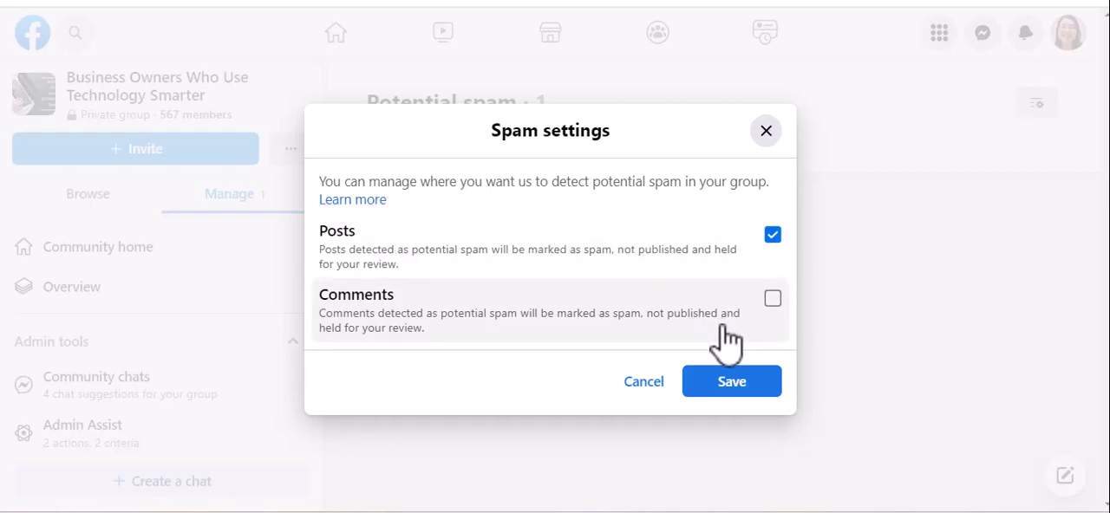
pyautogui.moveTo(451, 329)
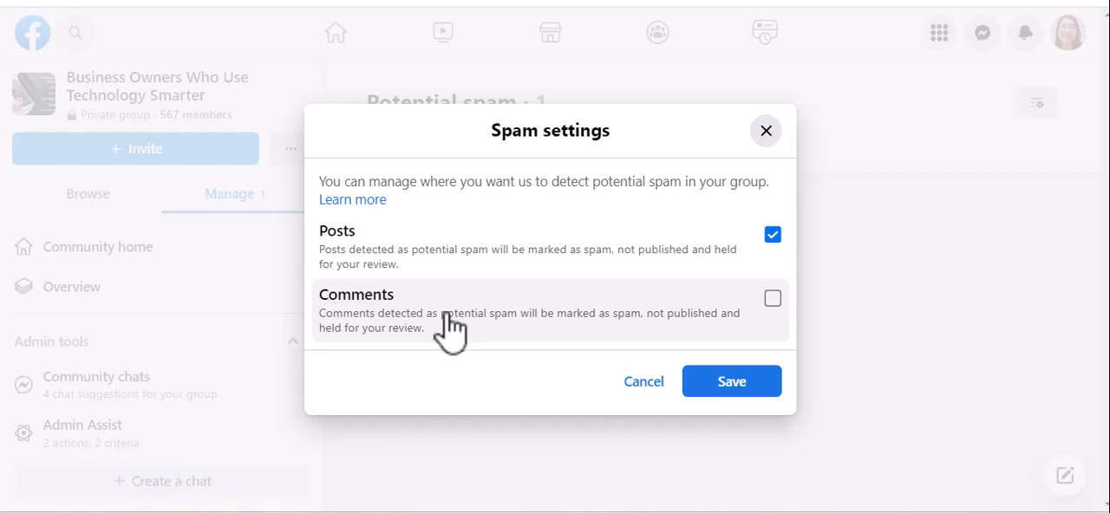
pyautogui.moveTo(732, 382)
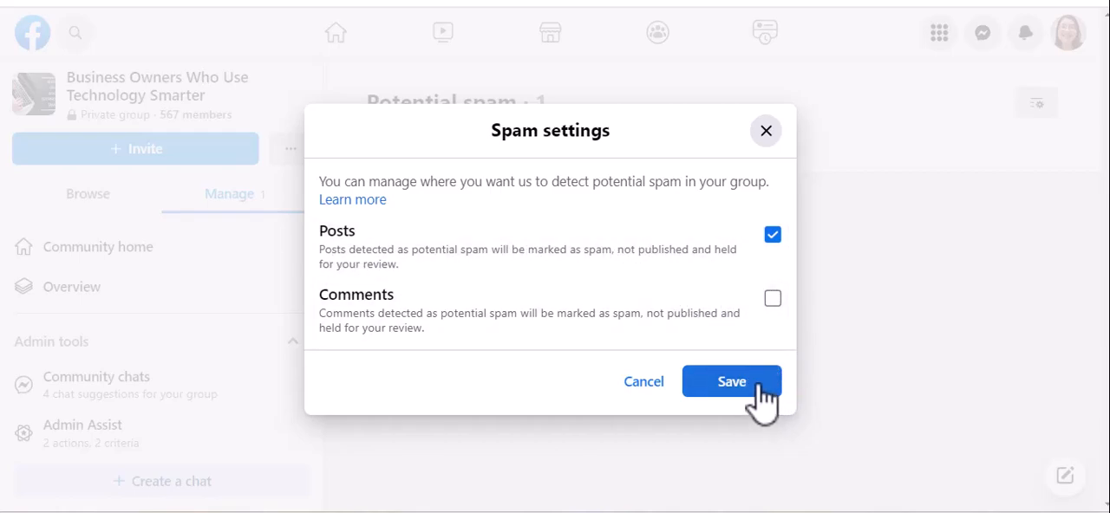
# Step: Save the spam settings with comment detection off and return to the empty queue
pyautogui.click(732, 382)
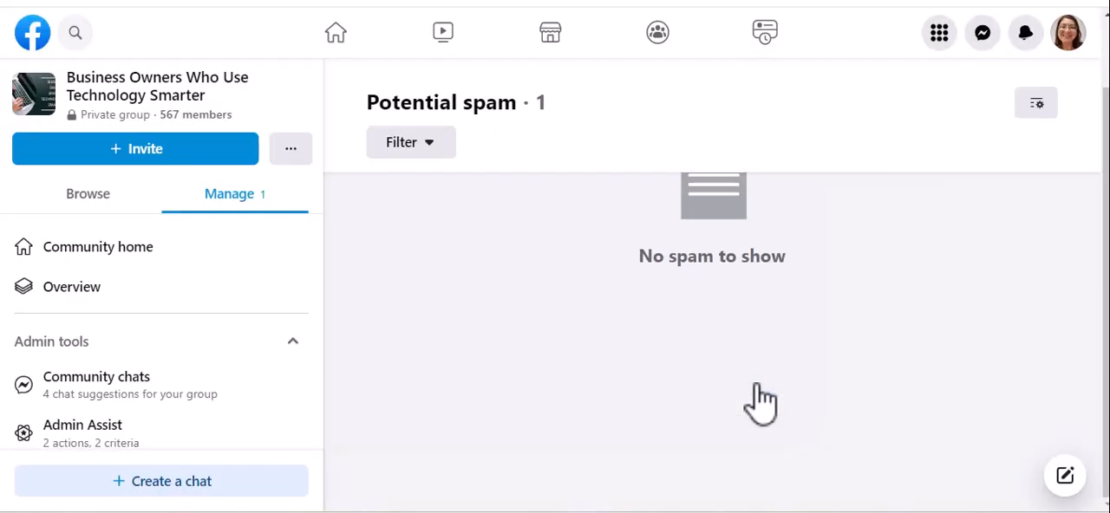
pyautogui.moveTo(744, 383)
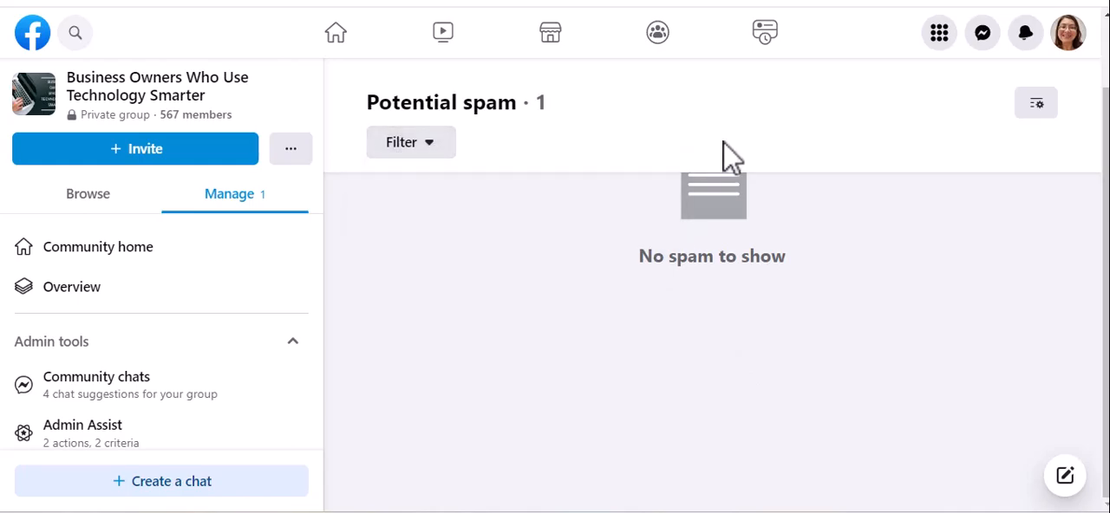
pyautogui.moveTo(797, 373)
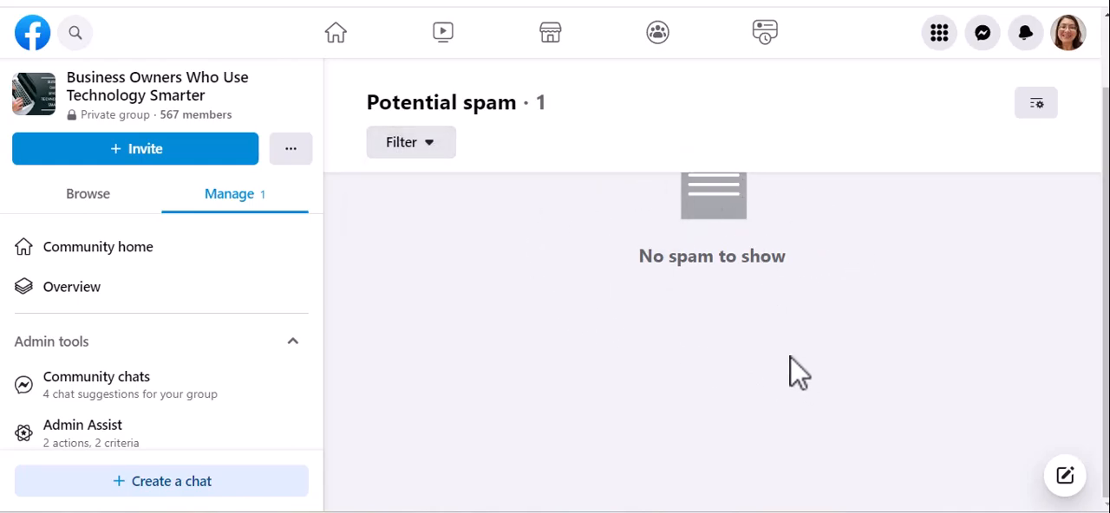